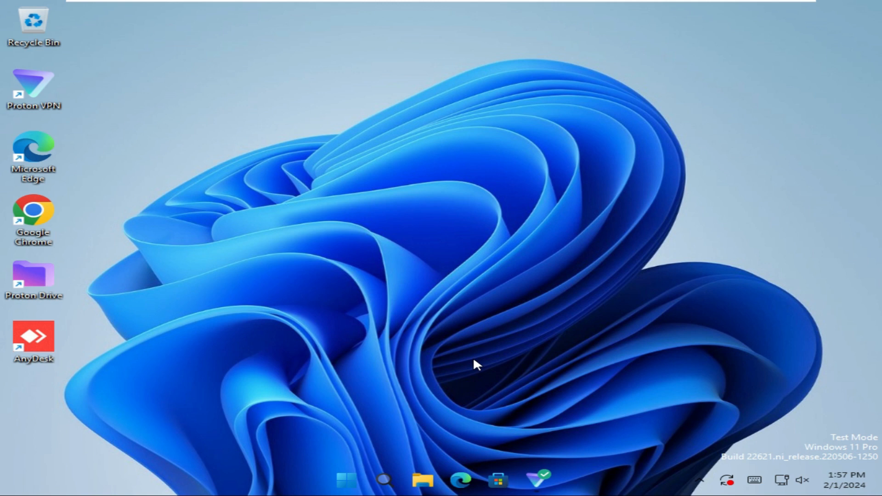
pyautogui.moveTo(396, 410)
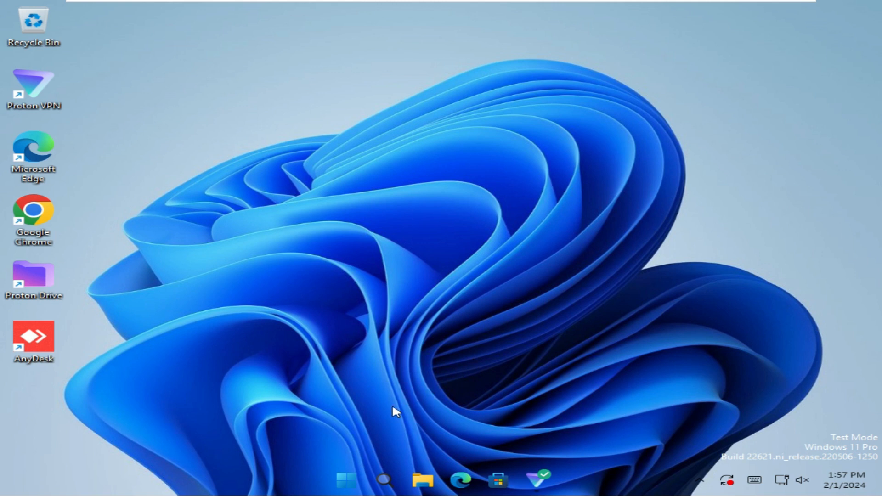
pyautogui.moveTo(345, 479)
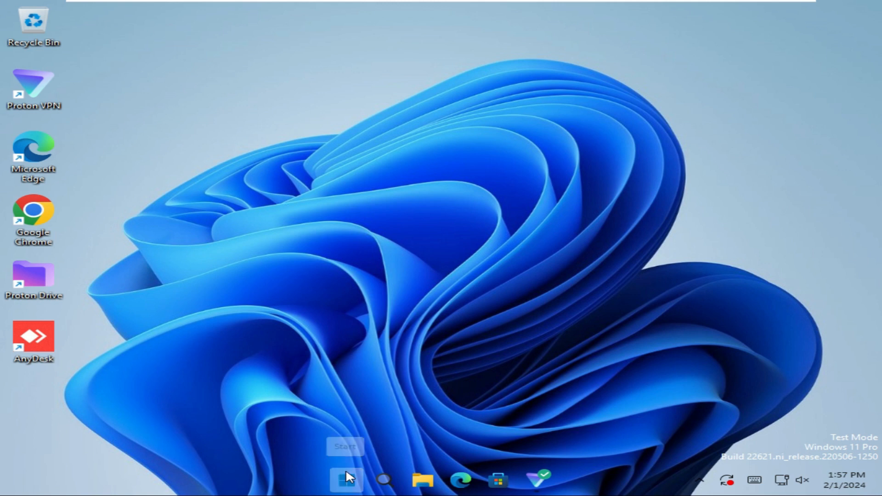
# Open the Start menu from the taskbar Start button
pyautogui.click(345, 481)
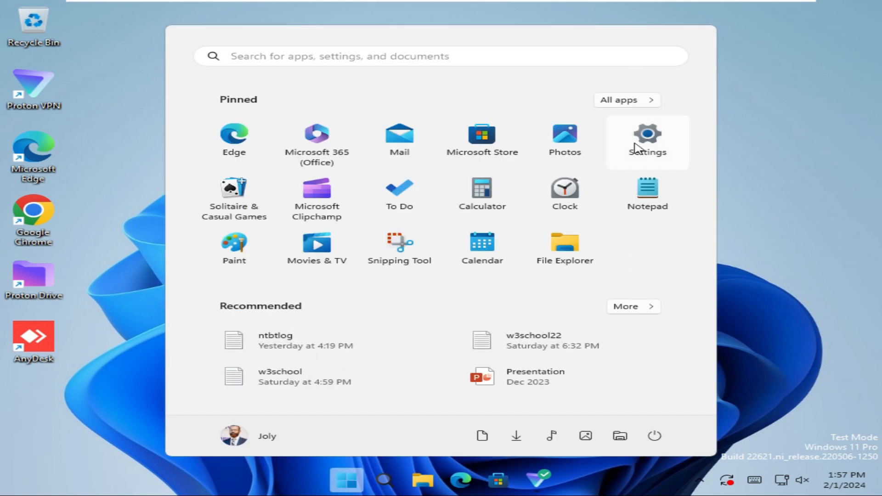
pyautogui.moveTo(647, 141)
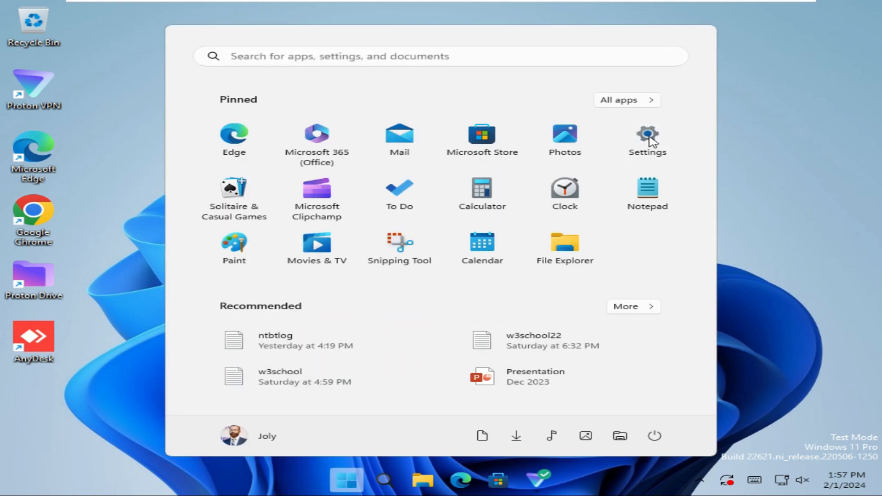
# Launch Settings from the Start menu and go to the Apps category
pyautogui.click(646, 137)
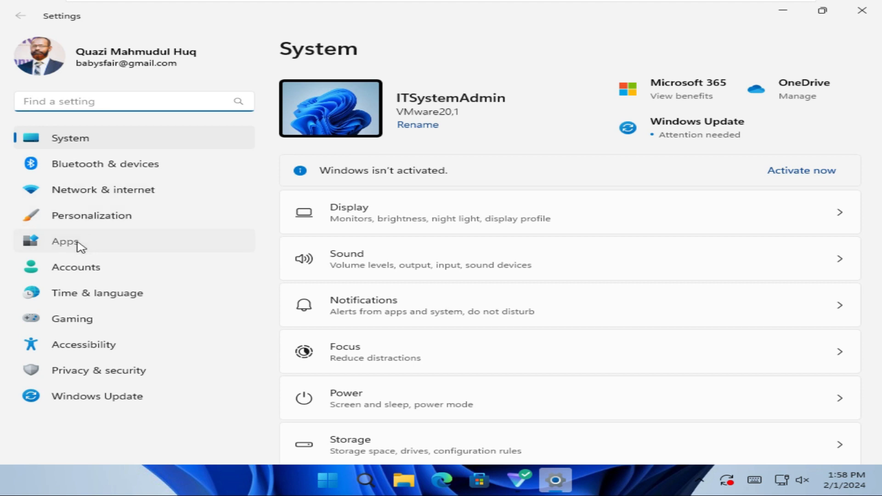
pyautogui.click(65, 240)
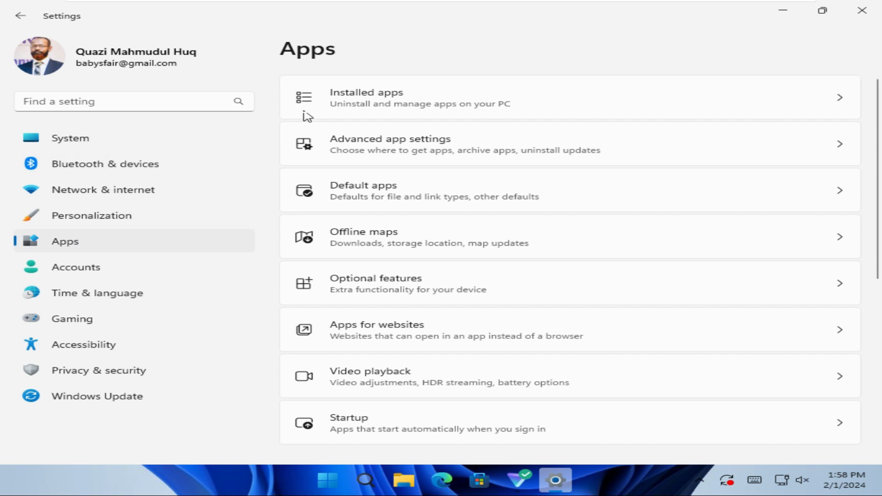
pyautogui.moveTo(392, 100)
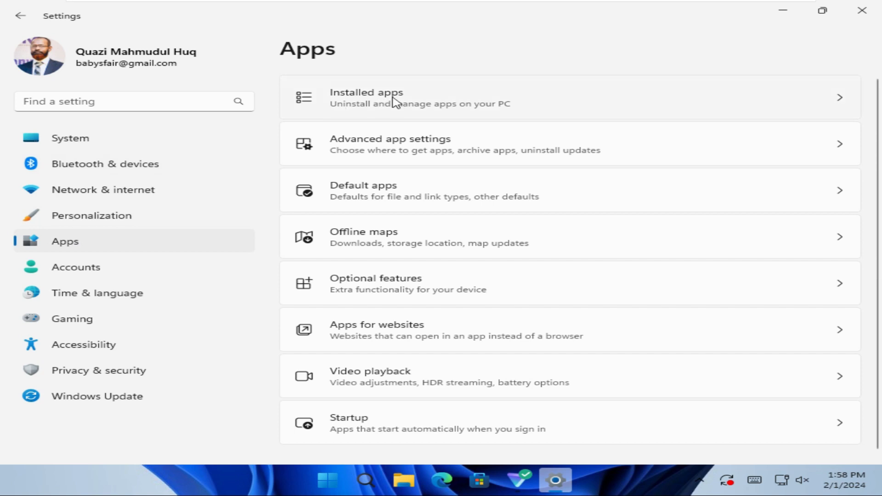
# Open Installed apps and scroll to the end of the list where Weather appears
pyautogui.click(419, 97)
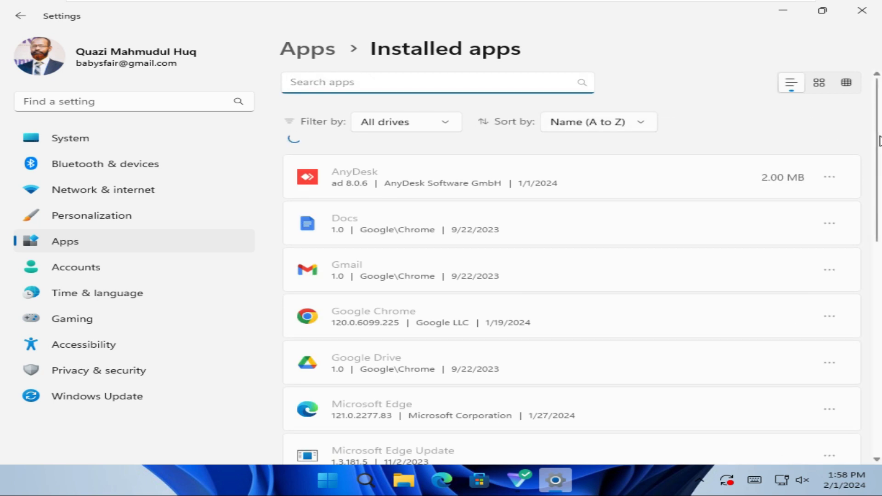
pyautogui.scroll(-3)
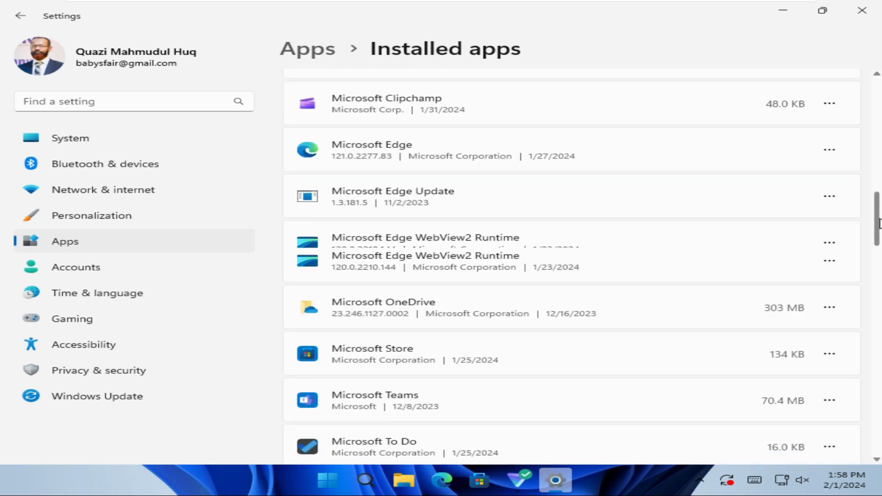
pyautogui.scroll(-3)
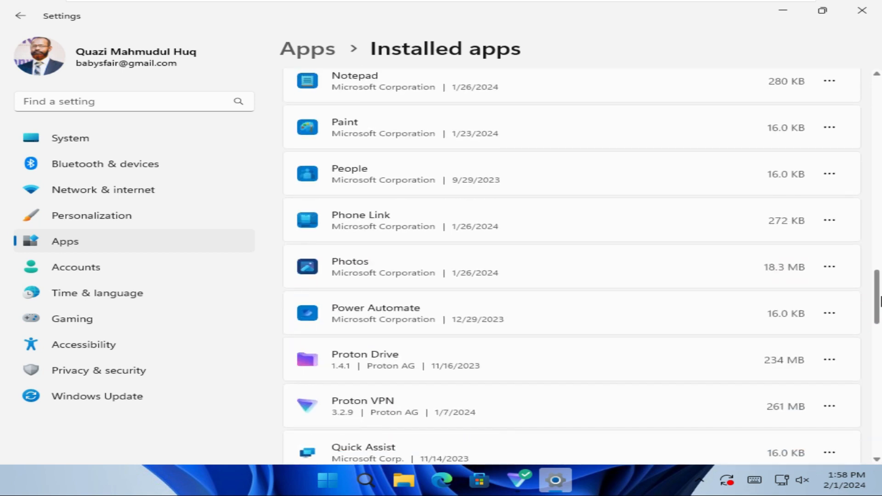
pyautogui.scroll(-3)
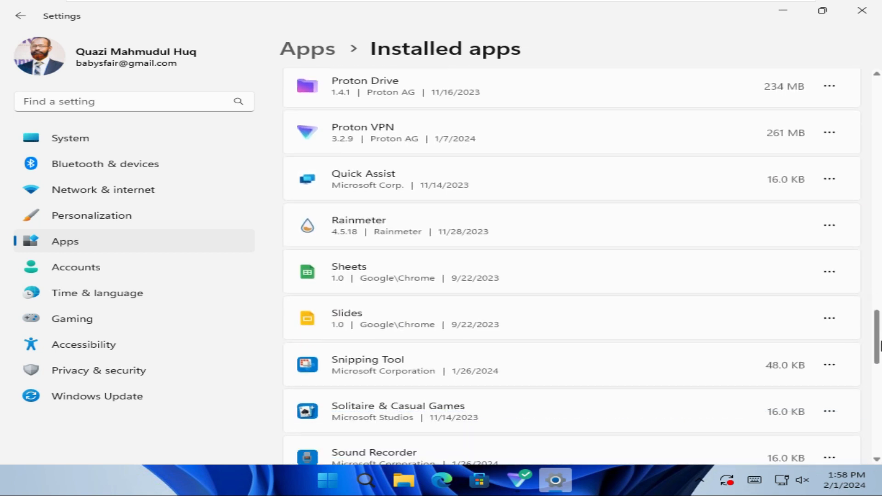
pyautogui.scroll(-3)
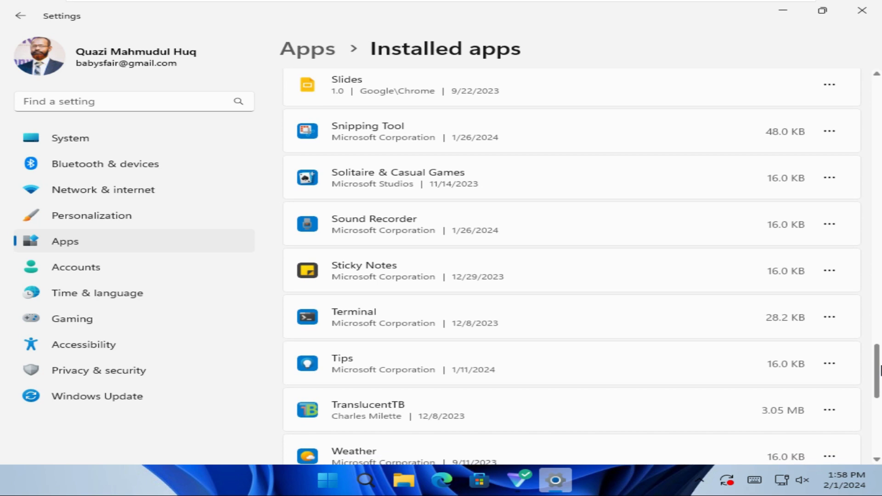
pyautogui.scroll(-3)
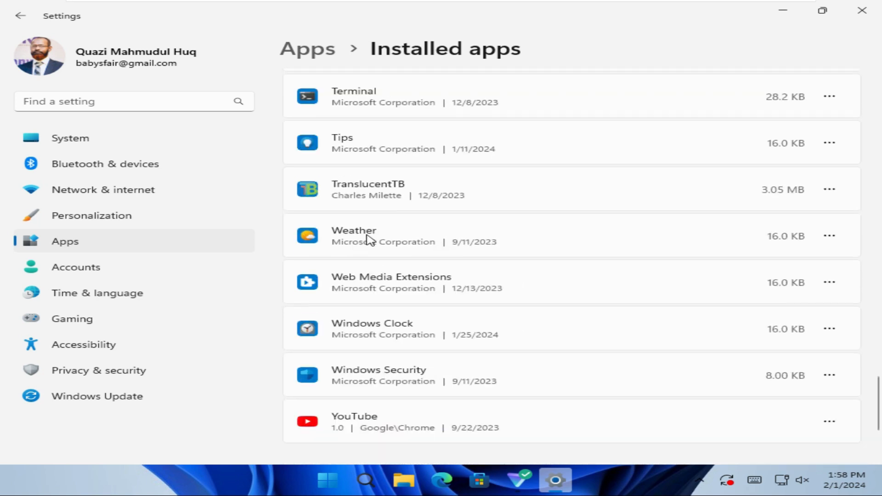
pyautogui.moveTo(689, 244)
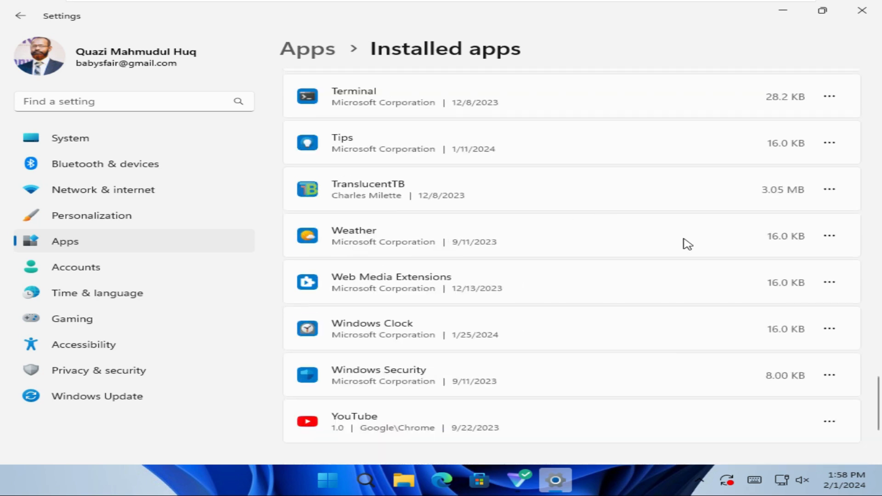
pyautogui.moveTo(829, 236)
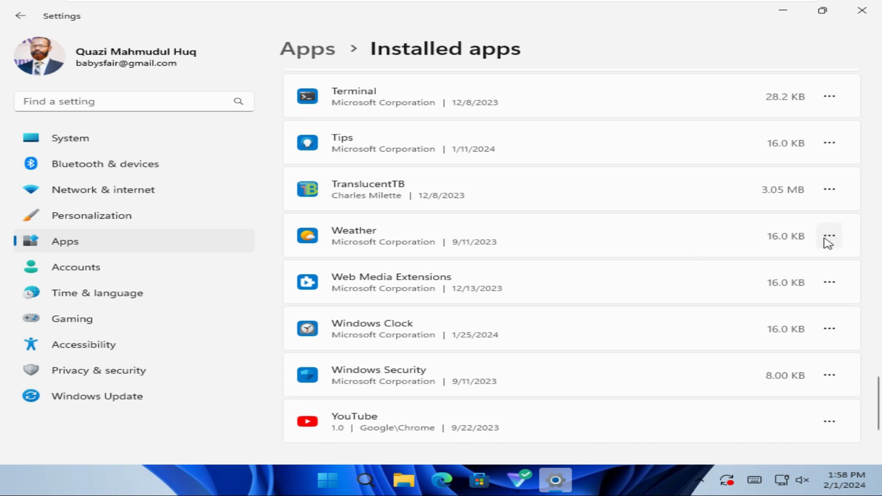
# Choose Uninstall from the Weather app's three-dot options menu
pyautogui.click(829, 236)
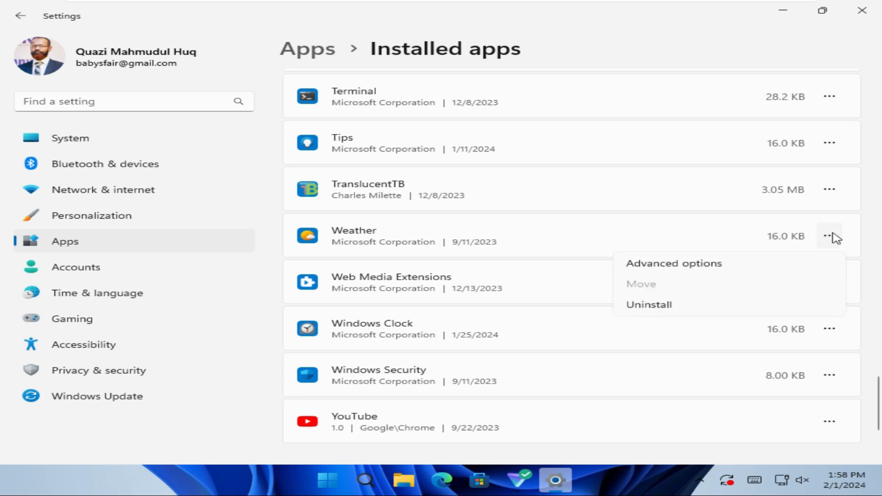
pyautogui.moveTo(663, 304)
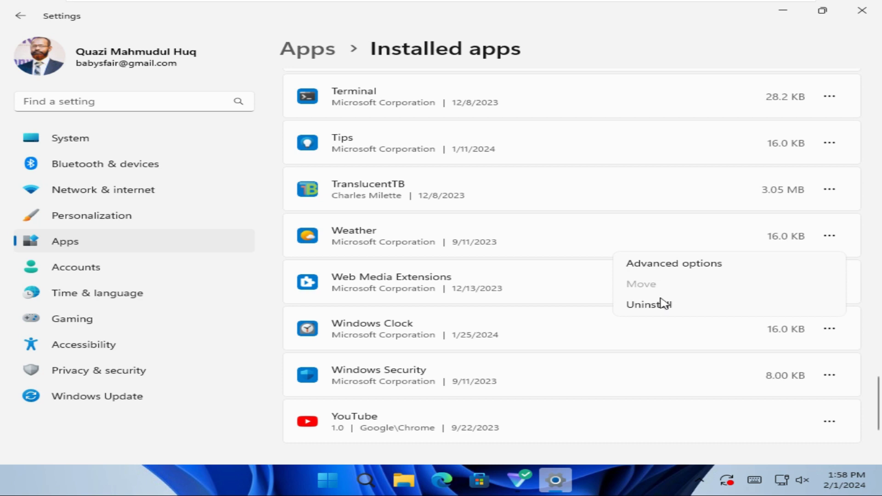
pyautogui.moveTo(654, 310)
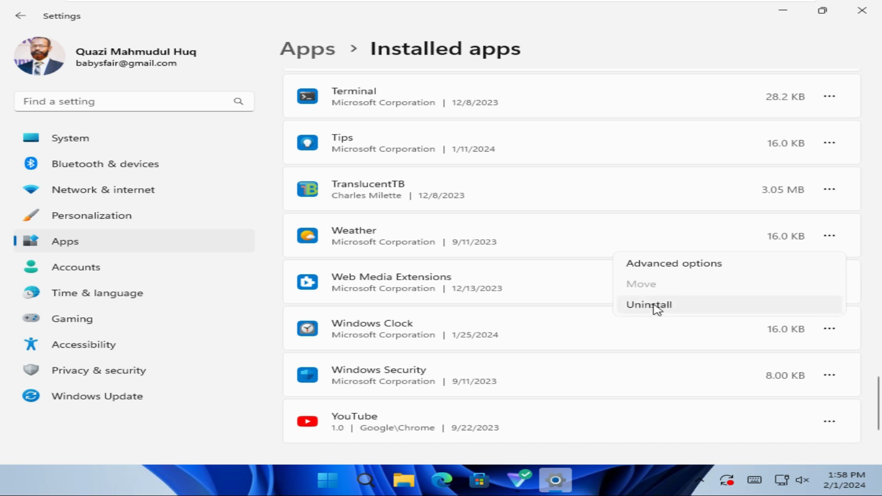
pyautogui.click(648, 304)
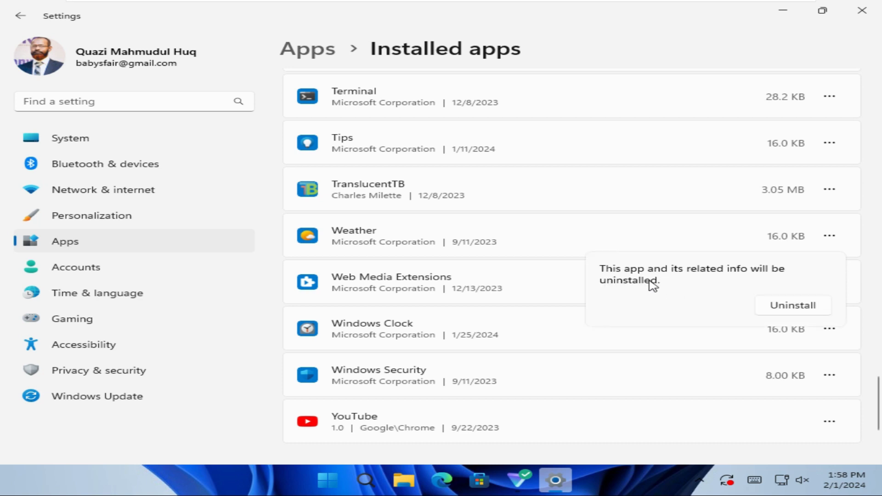
pyautogui.moveTo(681, 278)
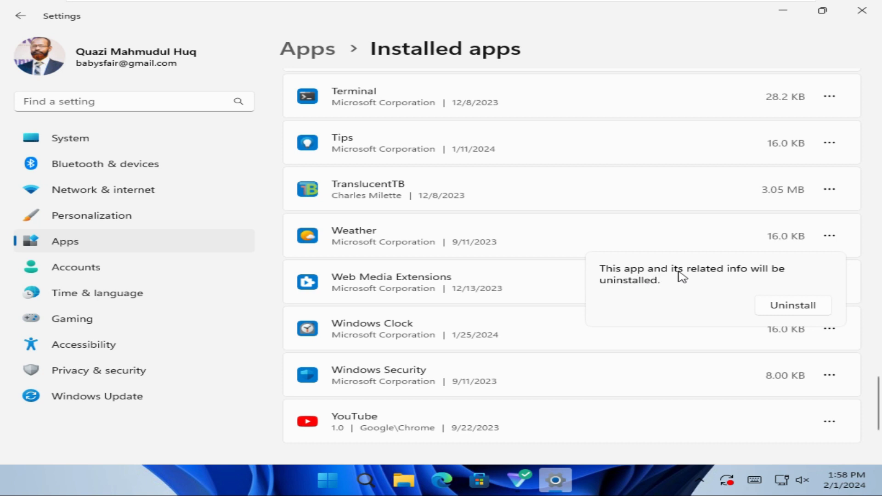
pyautogui.moveTo(708, 276)
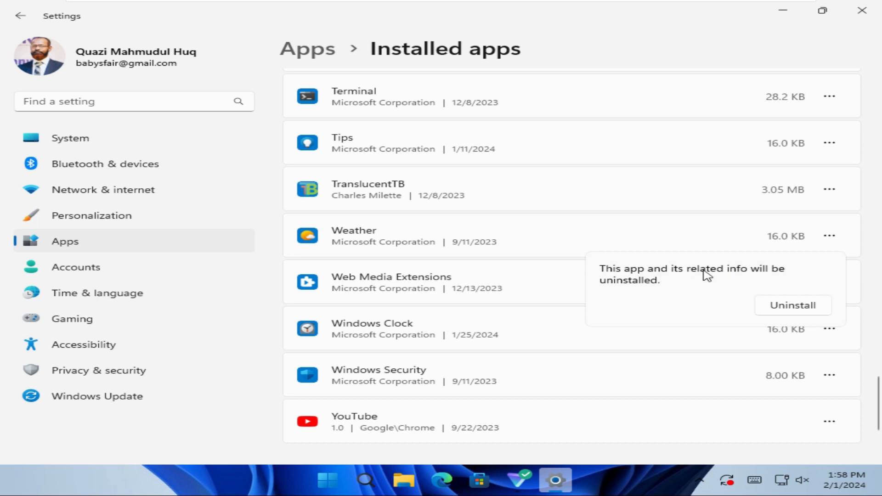
pyautogui.moveTo(784, 308)
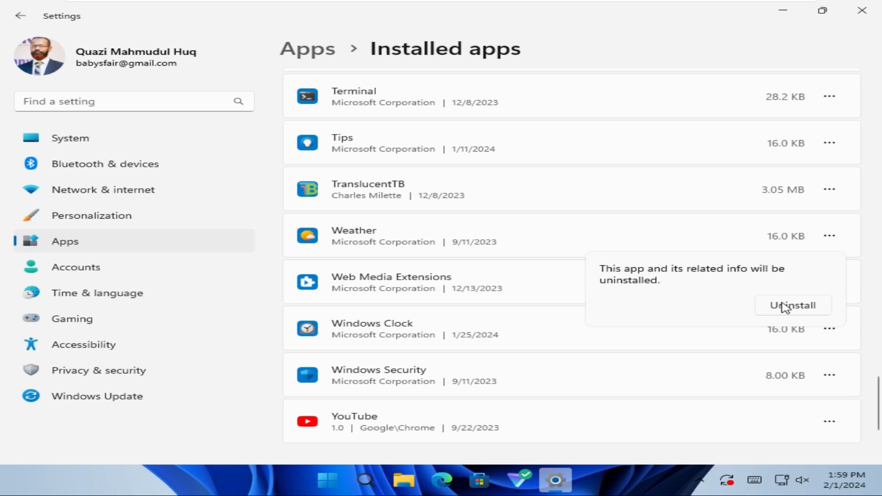
# Confirm Uninstall in the flyout so Weather starts uninstalling
pyautogui.click(792, 306)
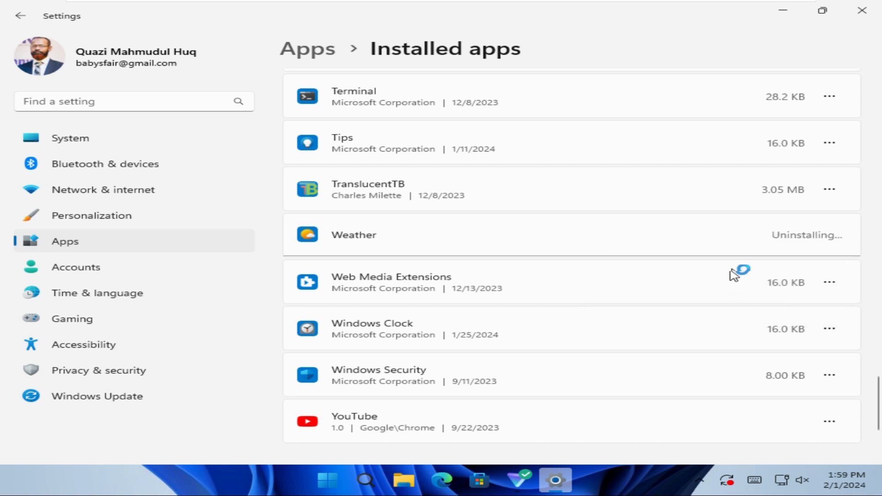
pyautogui.moveTo(764, 249)
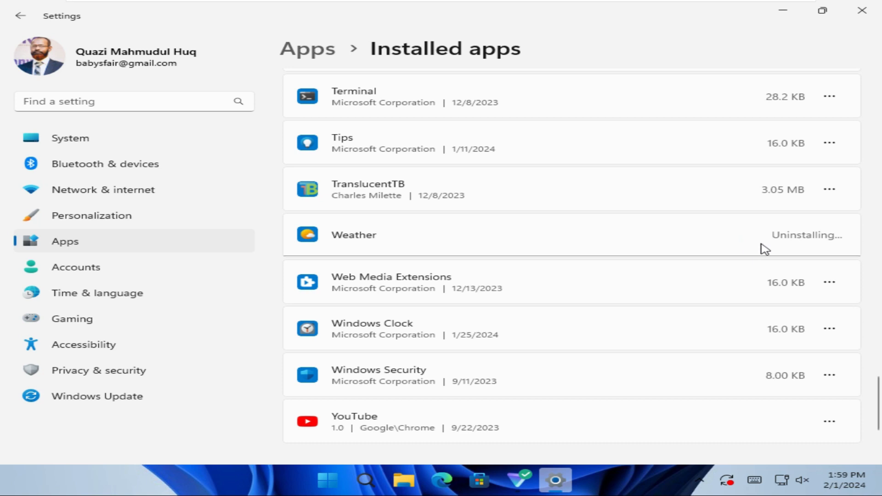